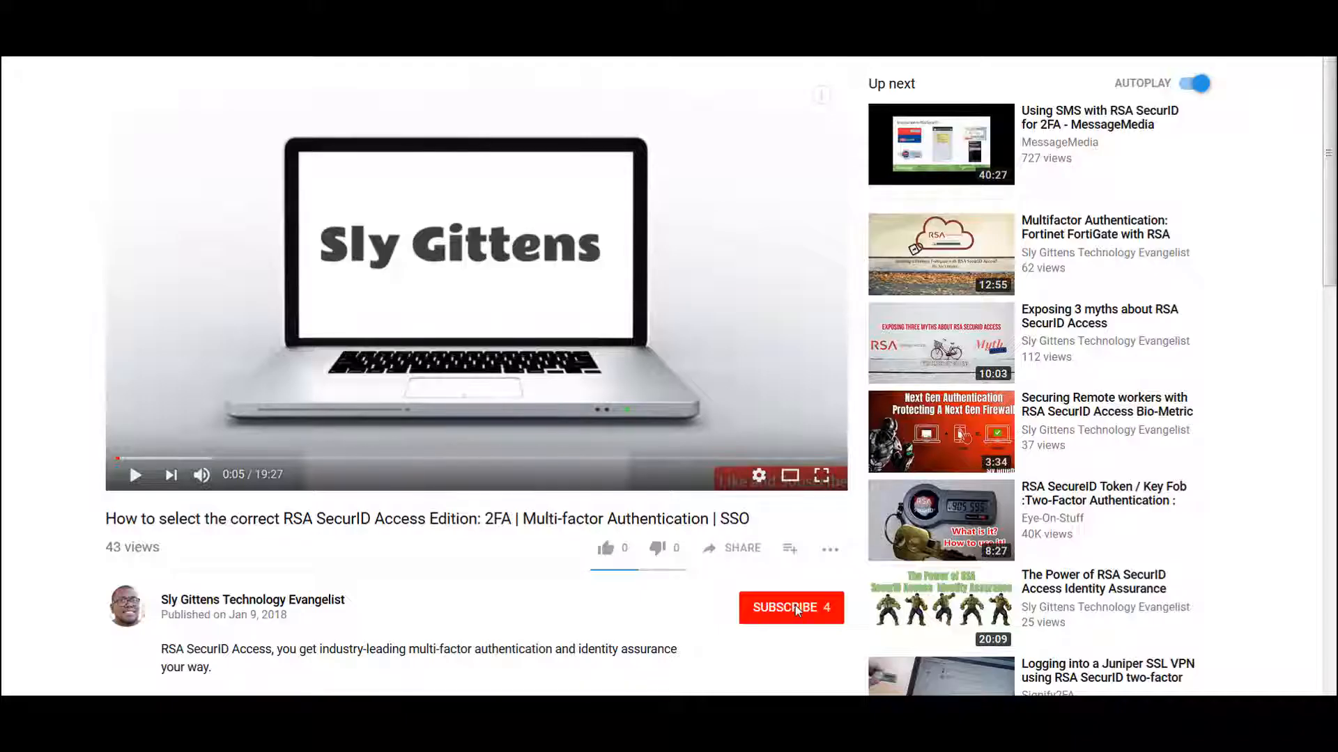
Step: Play the RSA SecurID Access demo video showing the Ingram Micro portal sign-in
left_click(790, 608)
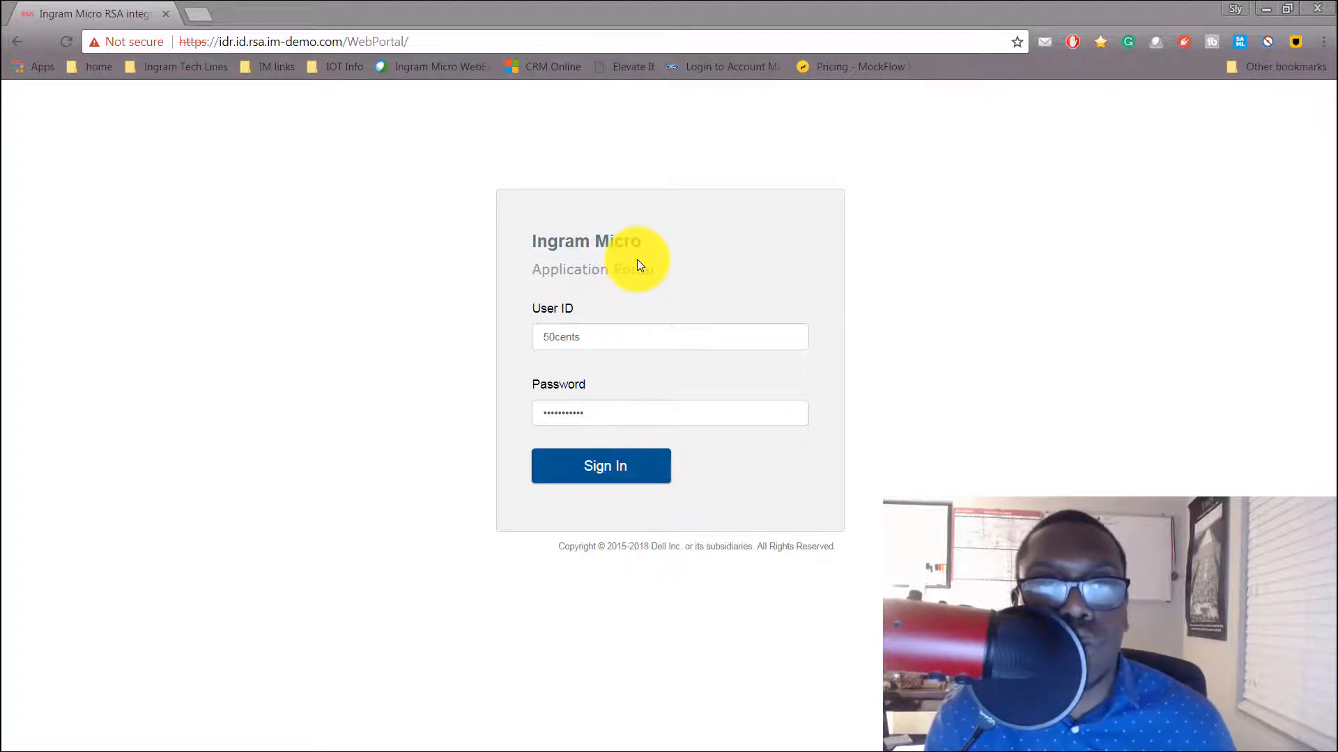
Step: Sign in, expand 'Show me other options', and approve the SecurID push verification
left_click(601, 466)
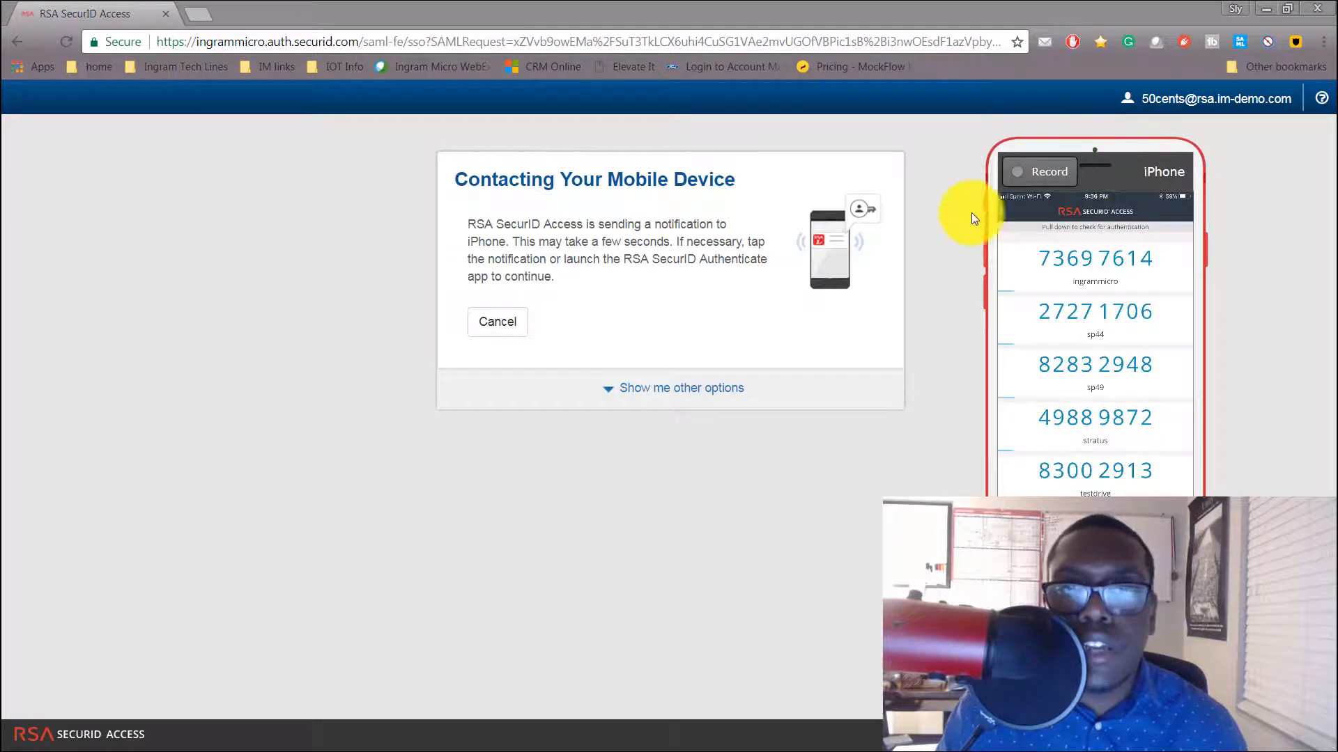
left_click(680, 388)
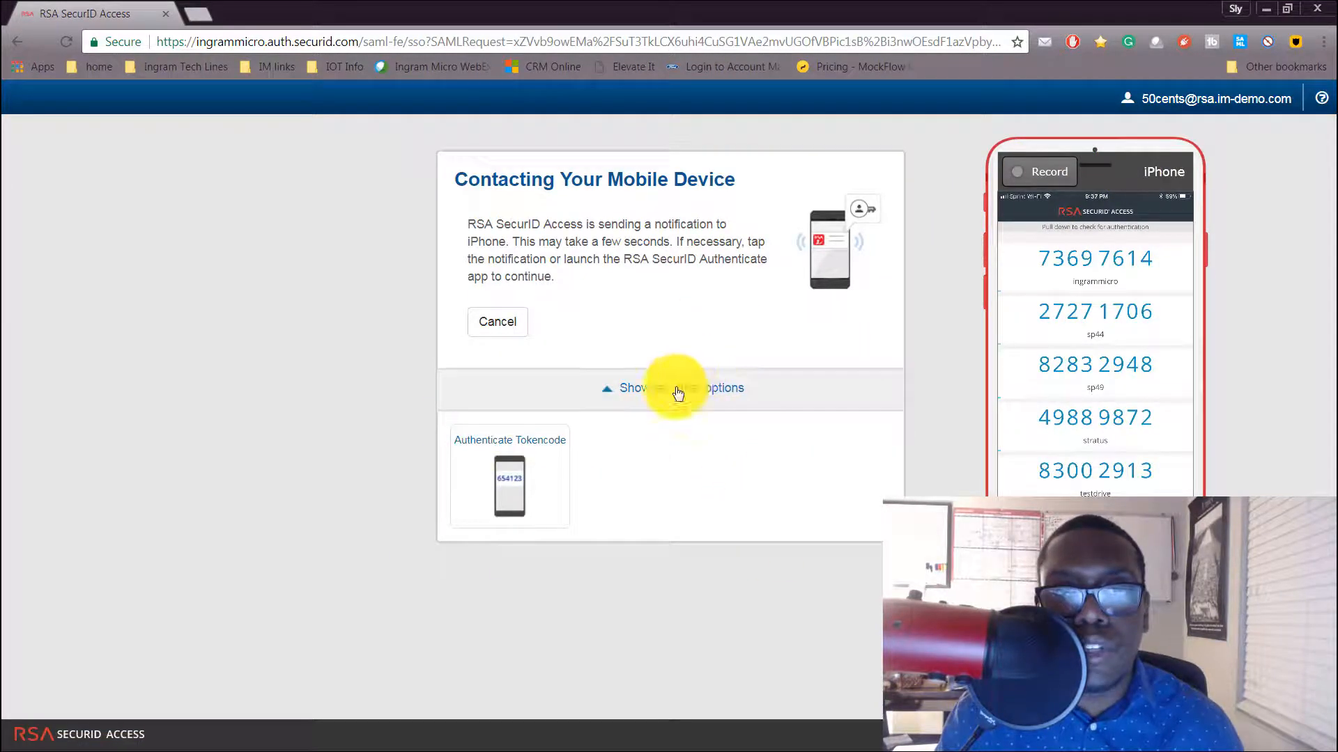
left_click(673, 388)
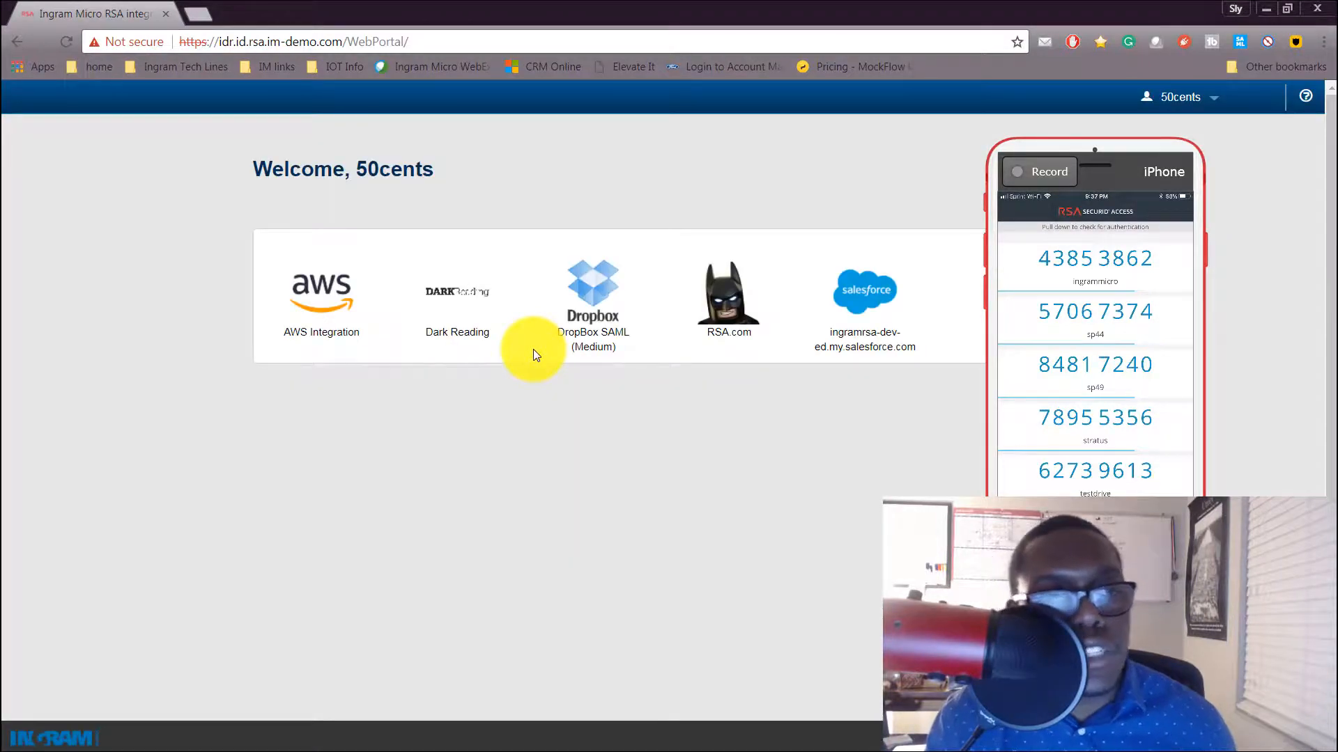
Step: Launch the AWS Integration tile, then subscribe to the Sly Gittens Technology Evangelist channel
left_click(320, 290)
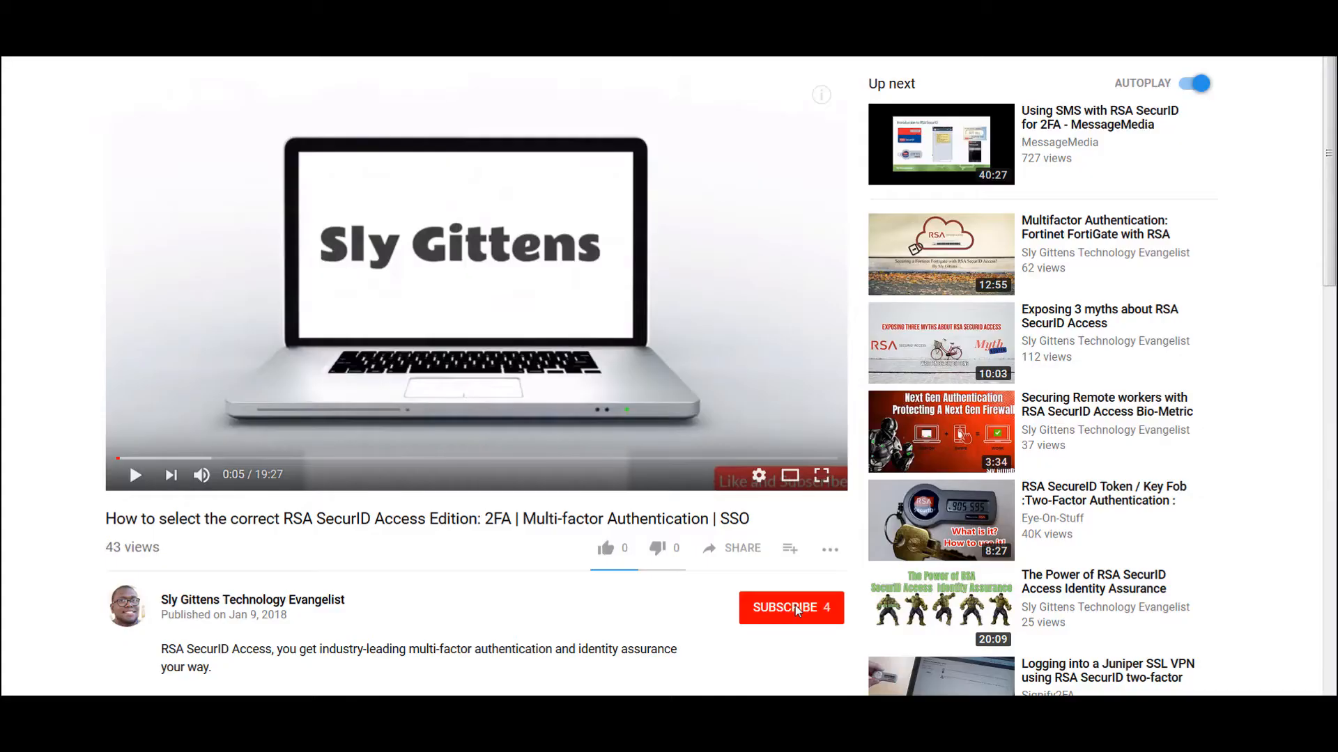
left_click(790, 607)
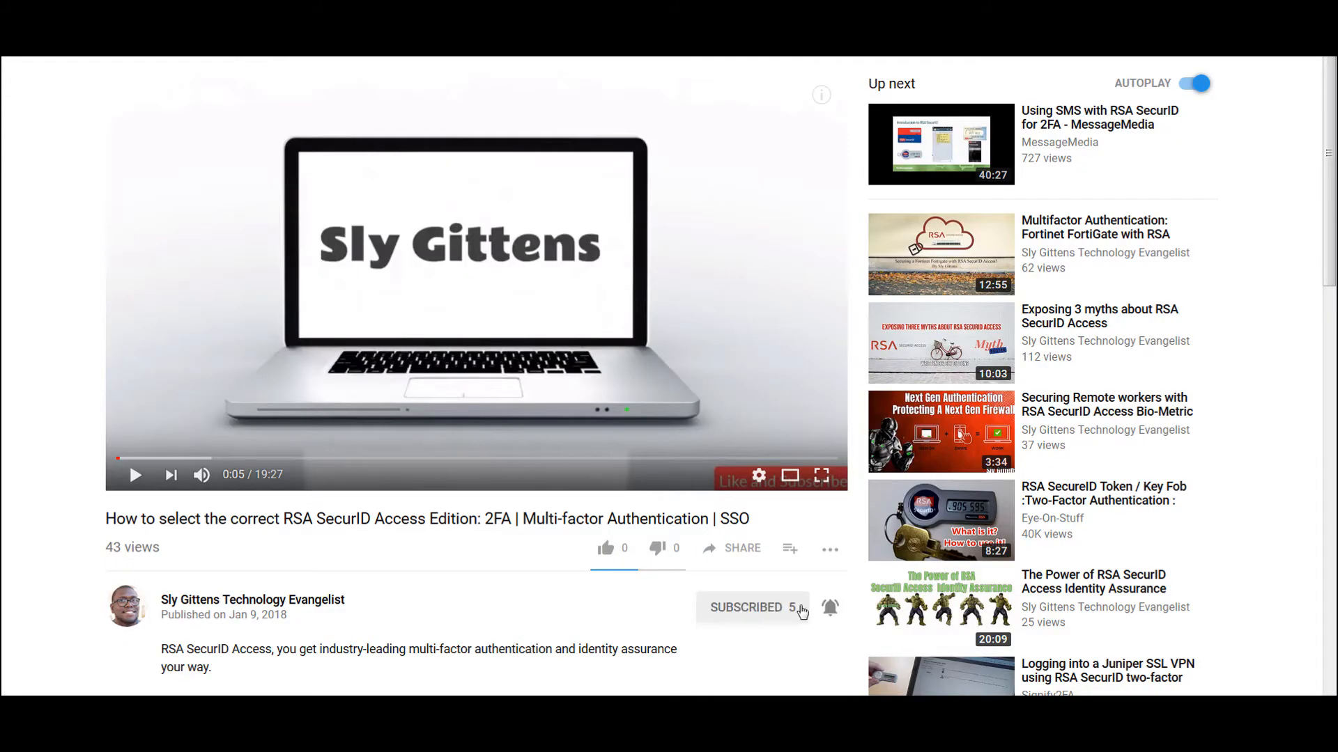